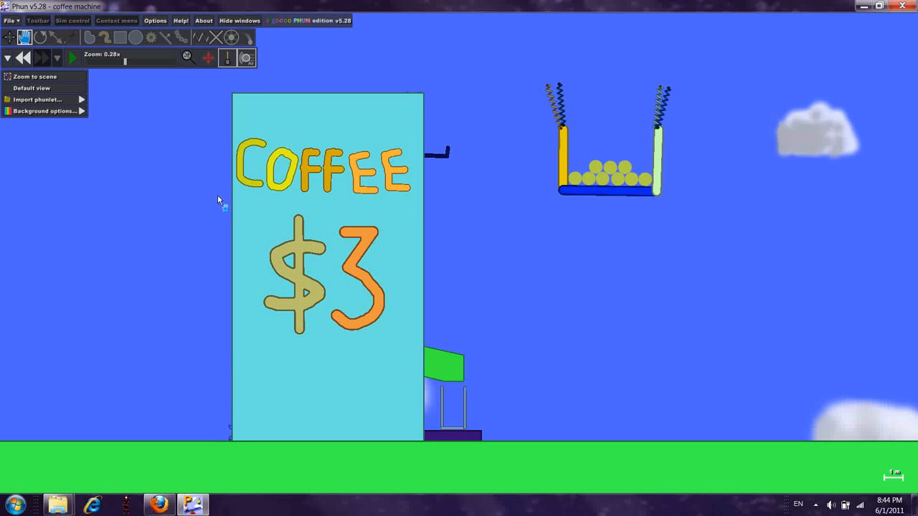
{"action": "mouse_move", "coordinate": [405, 289]}
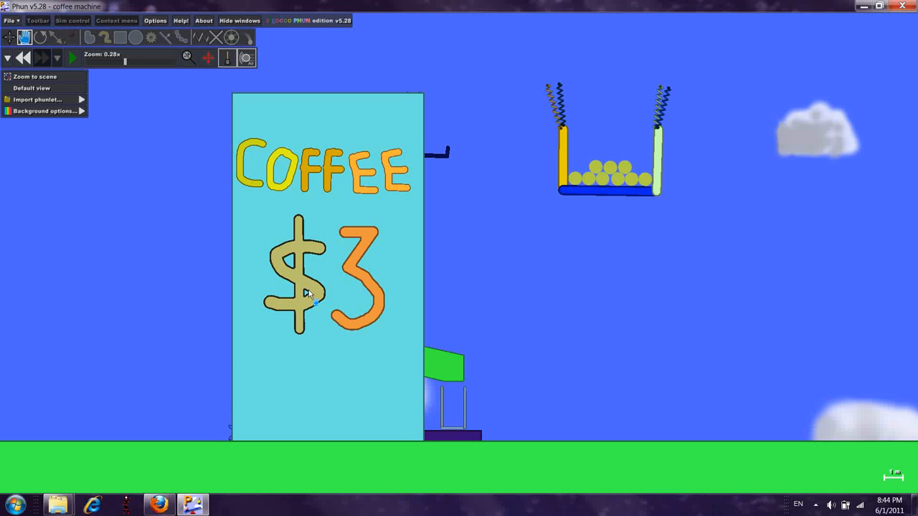
{"action": "mouse_move", "coordinate": [325, 271]}
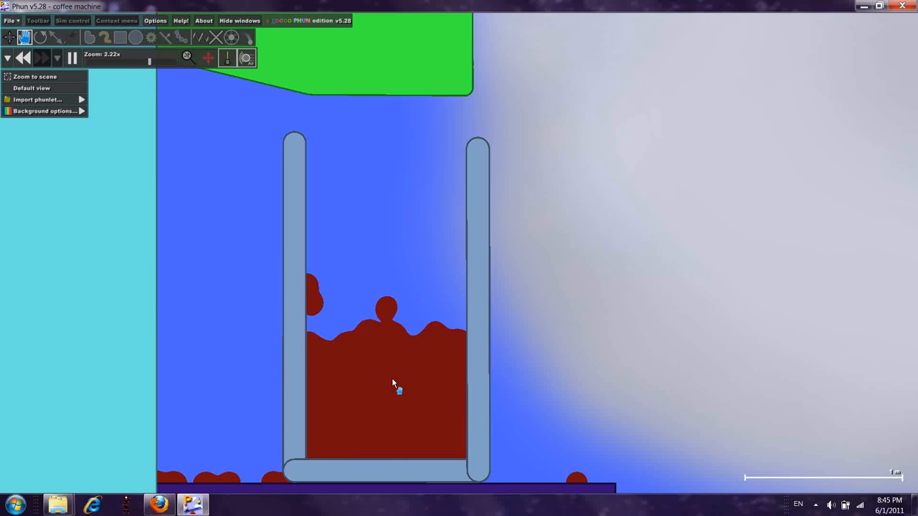
Step: Zoom in on the cup as brown coffee pours and fills it
{"action": "scroll", "scroll_direction": "down", "scroll_amount": 3}
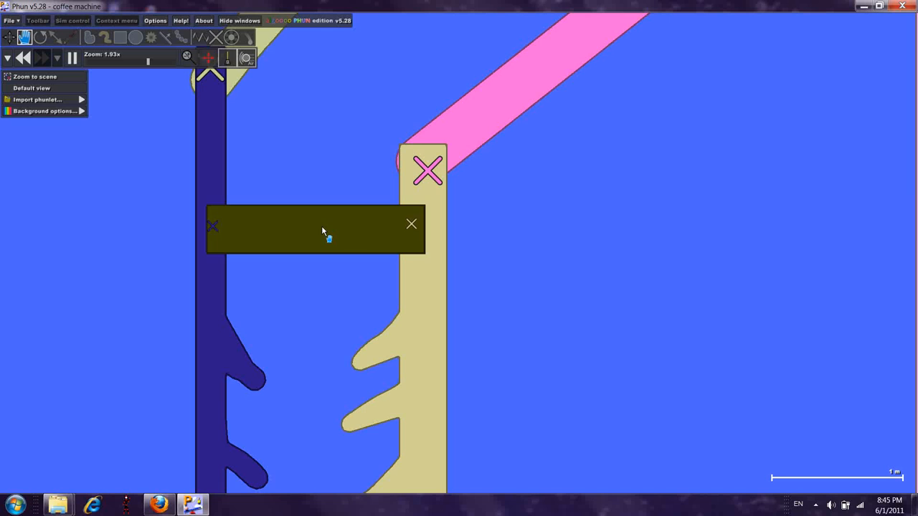
Step: Pan and zoom to the inner grinder where beans fall between the toothed arms
{"action": "left_click", "coordinate": [32, 203]}
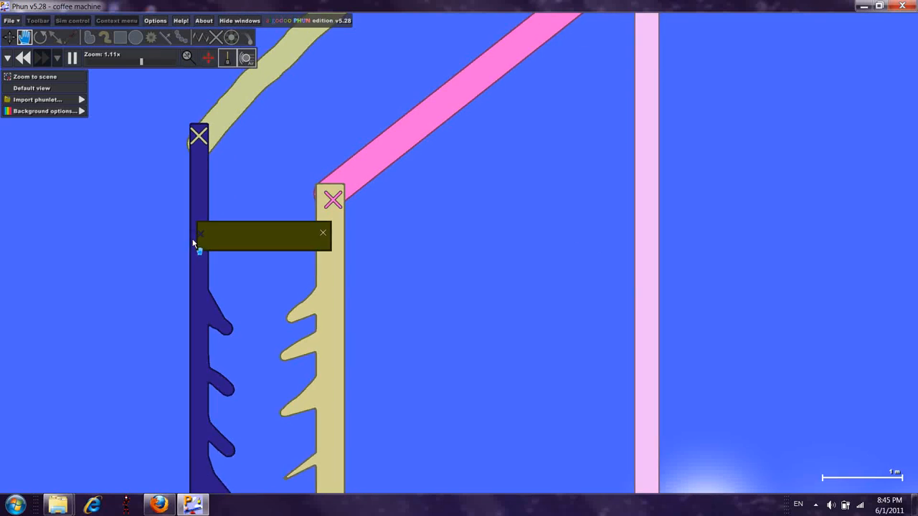
{"action": "left_click", "coordinate": [39, 76]}
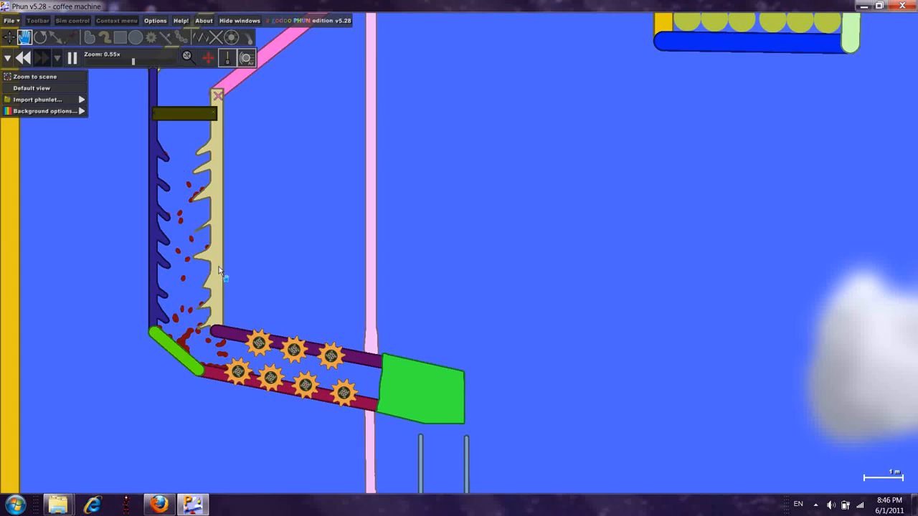
{"action": "scroll", "scroll_direction": "down", "scroll_amount": 3}
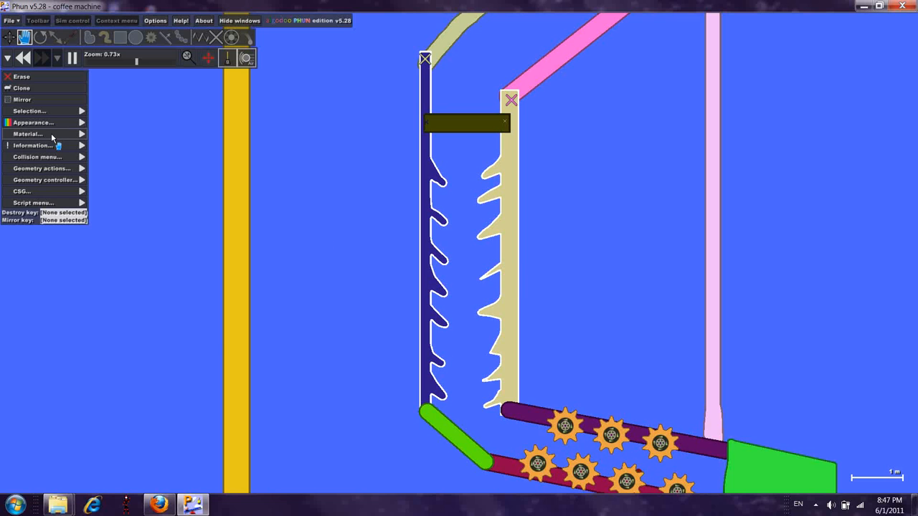
Step: Dismiss the context menu over the whole machine, then bring up the Windows Start menu
{"action": "left_click", "coordinate": [28, 134]}
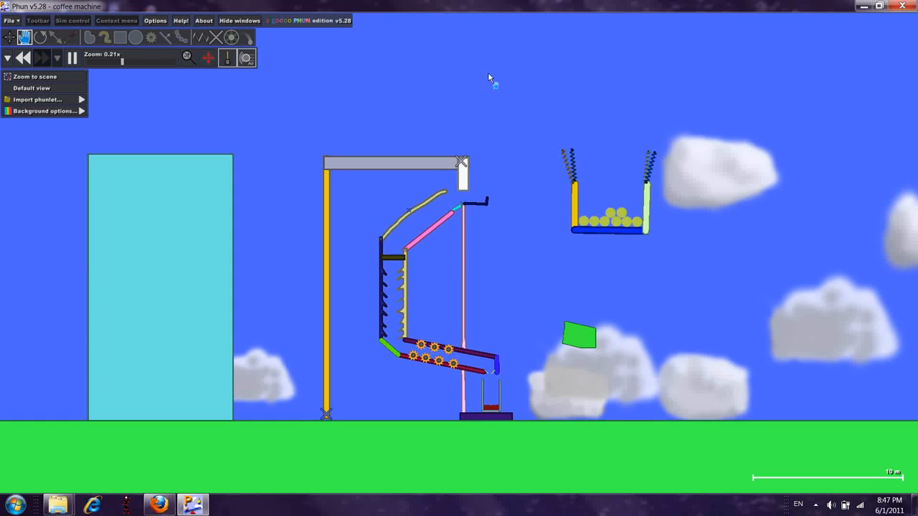
{"action": "left_click", "coordinate": [15, 504]}
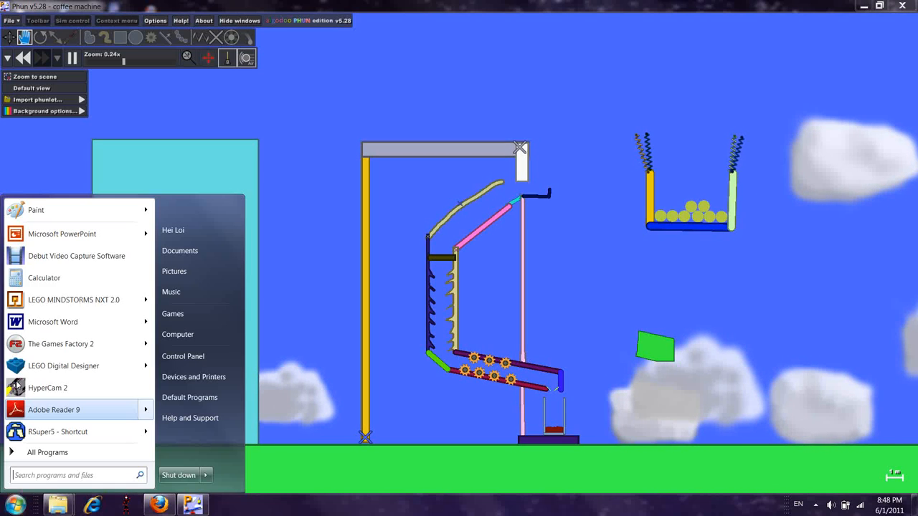